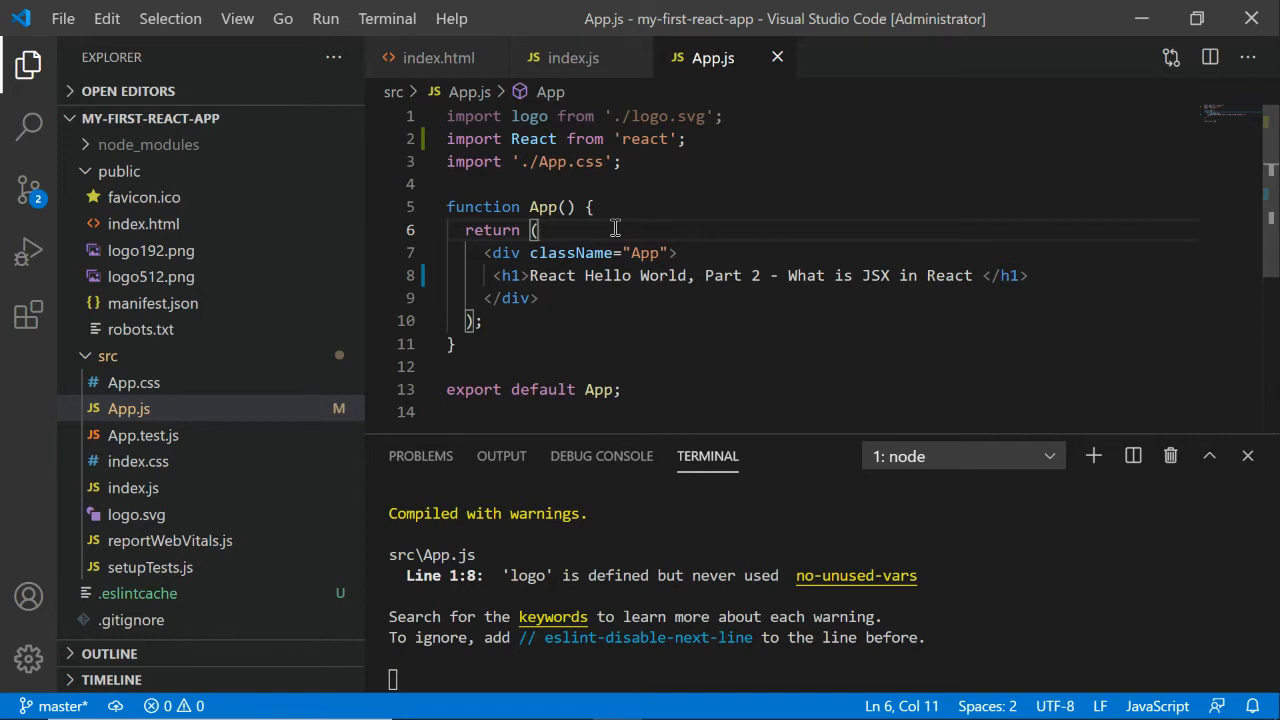
Step: Select the div and heading markup in App's JSX return block
left_click(616, 276)
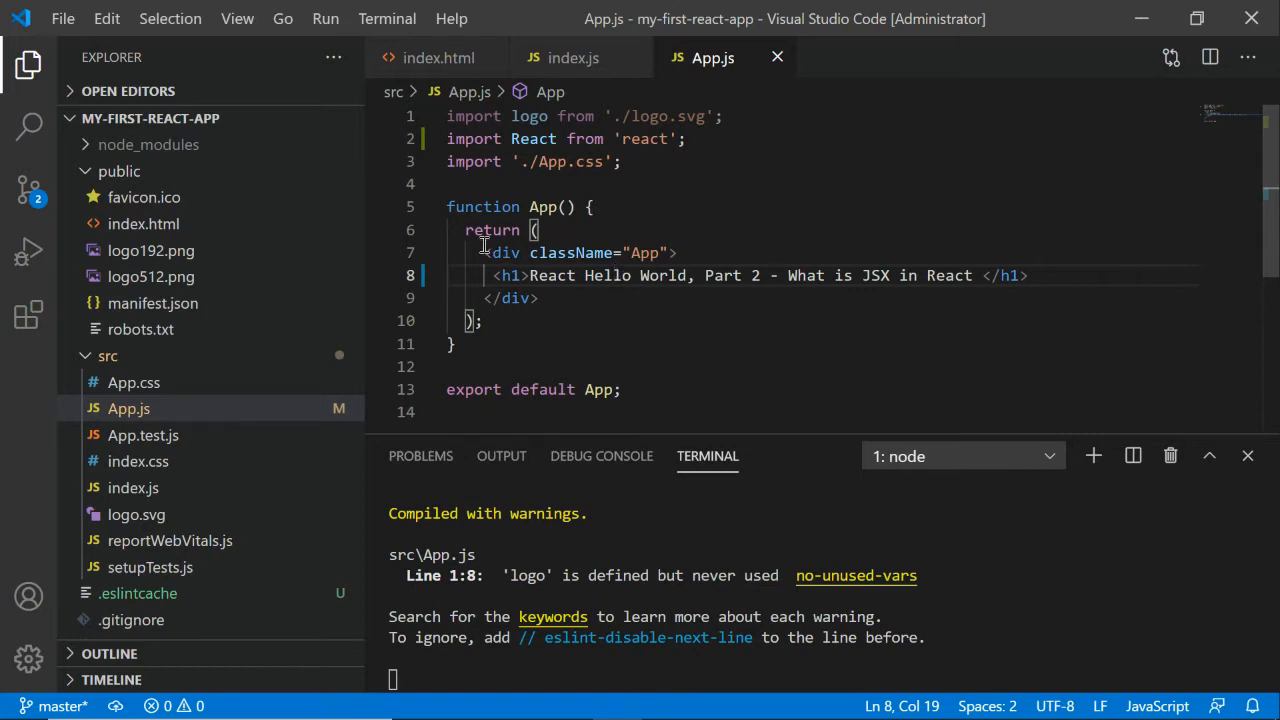
left_click_drag(484, 252, 540, 298)
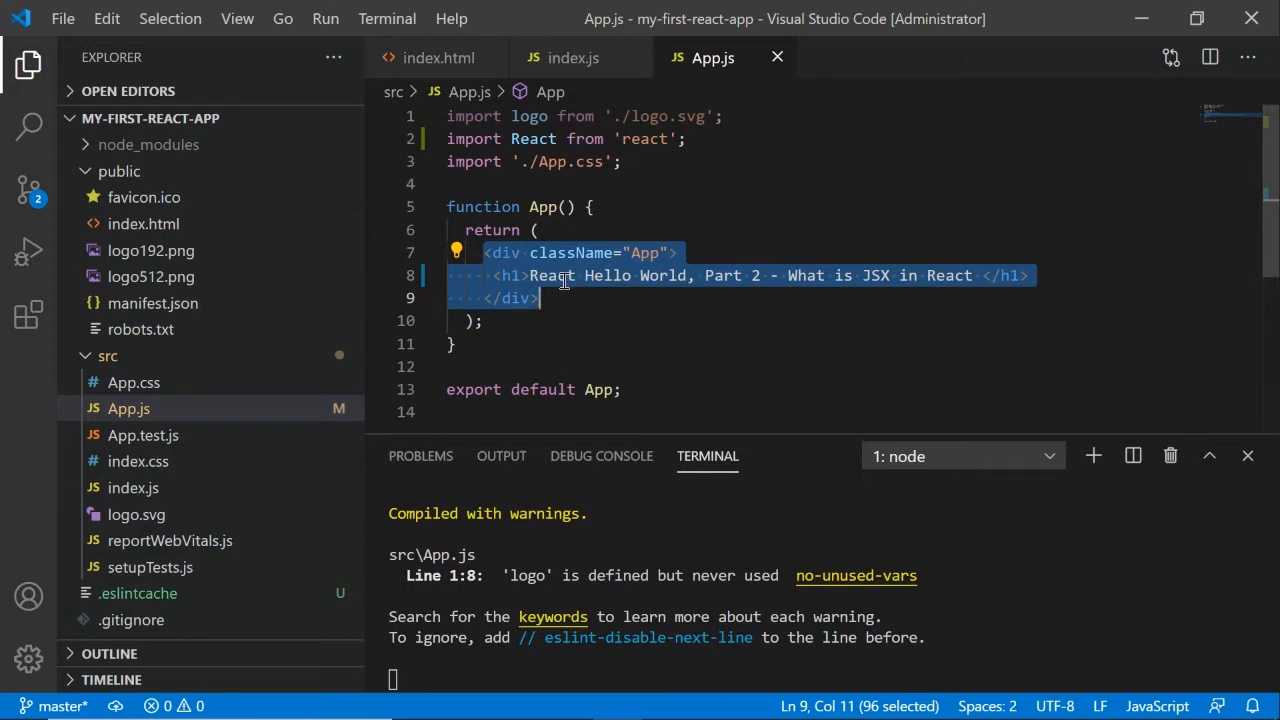
mouse_move(712, 56)
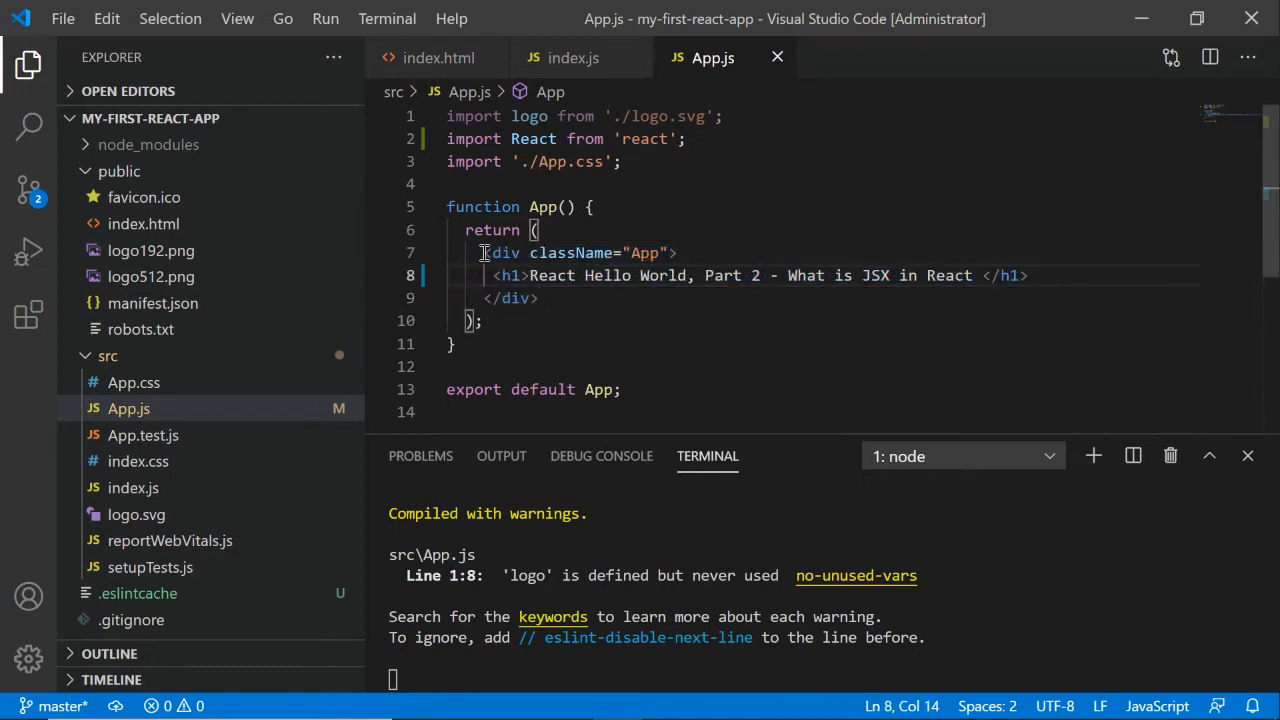
left_click_drag(484, 252, 538, 298)
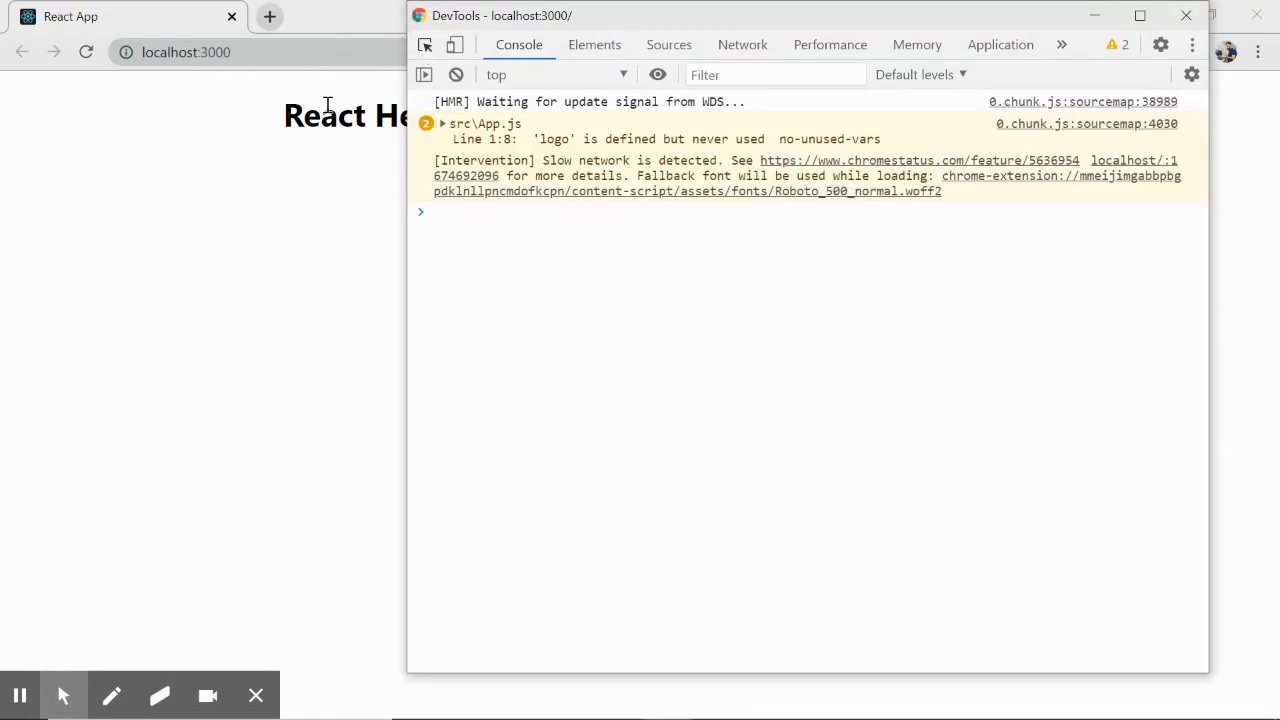
Step: Inspect the App div and its h1 in the Elements tree, then close the developer tools
left_click(594, 44)
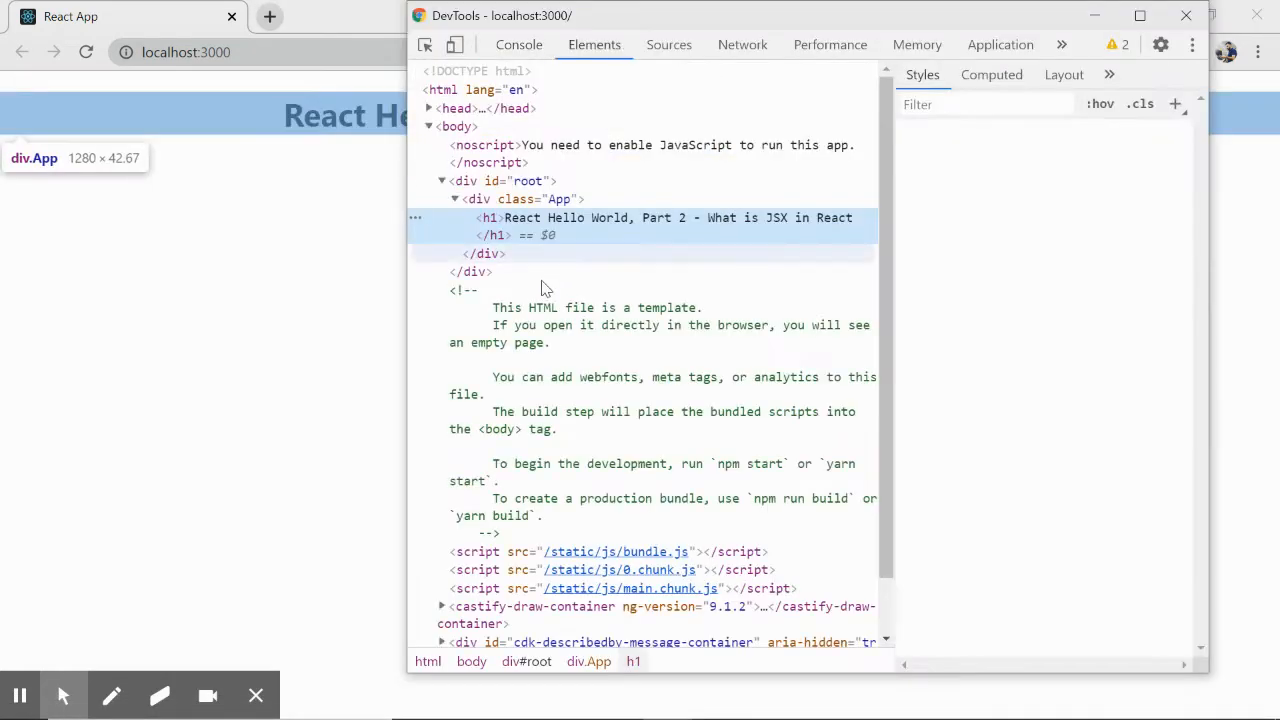
left_click(558, 198)
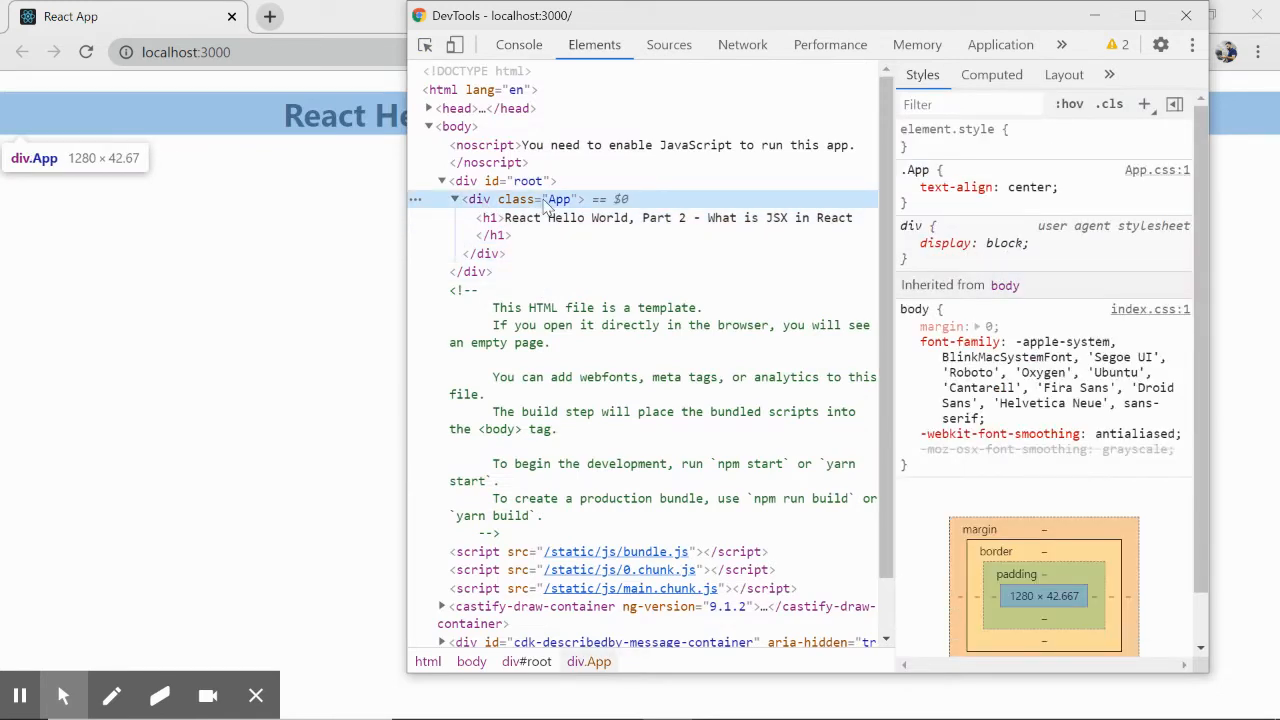
left_click(488, 218)
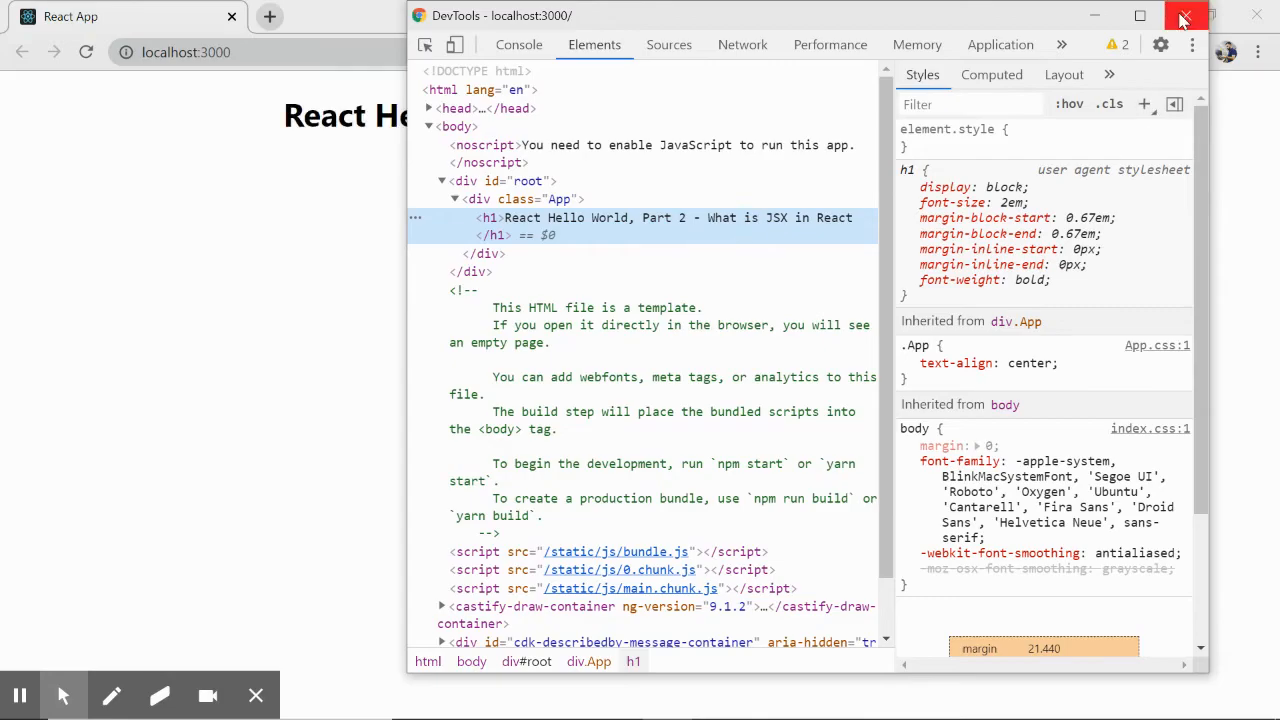
left_click(1180, 18)
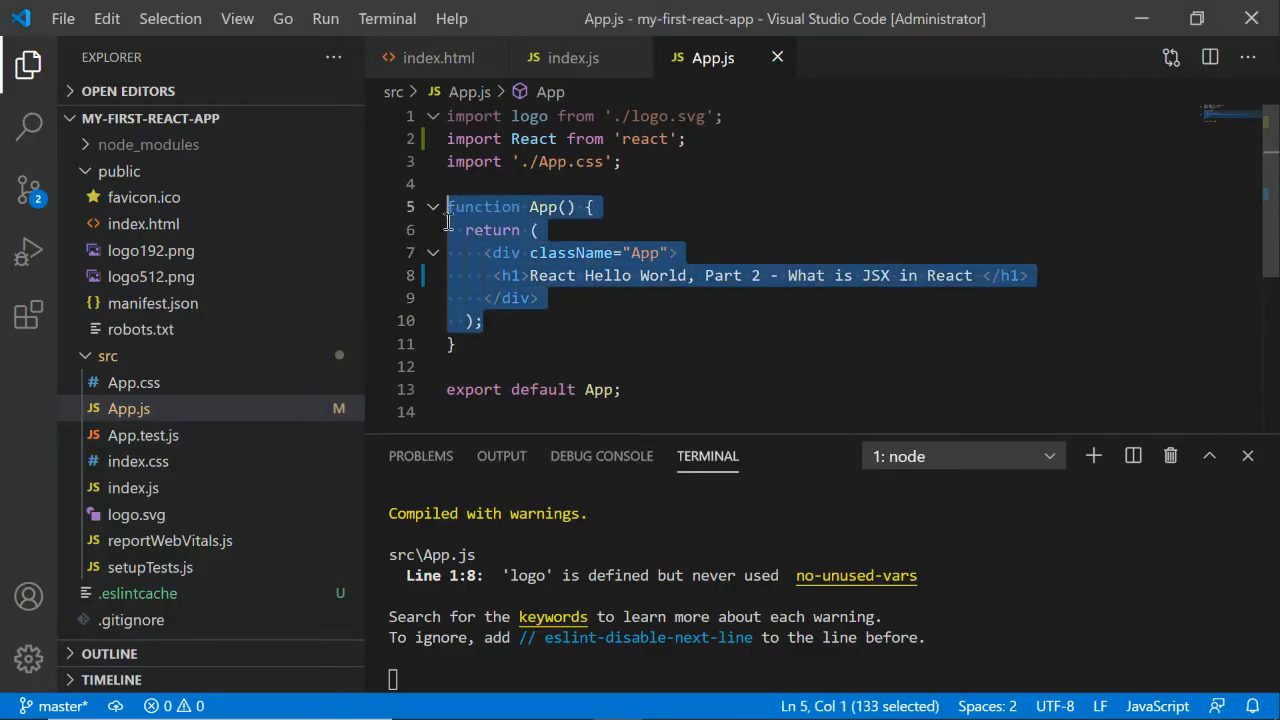
Step: Comment out the JSX return and start React.createElement('div', null, ...)
key("ctrl+/")
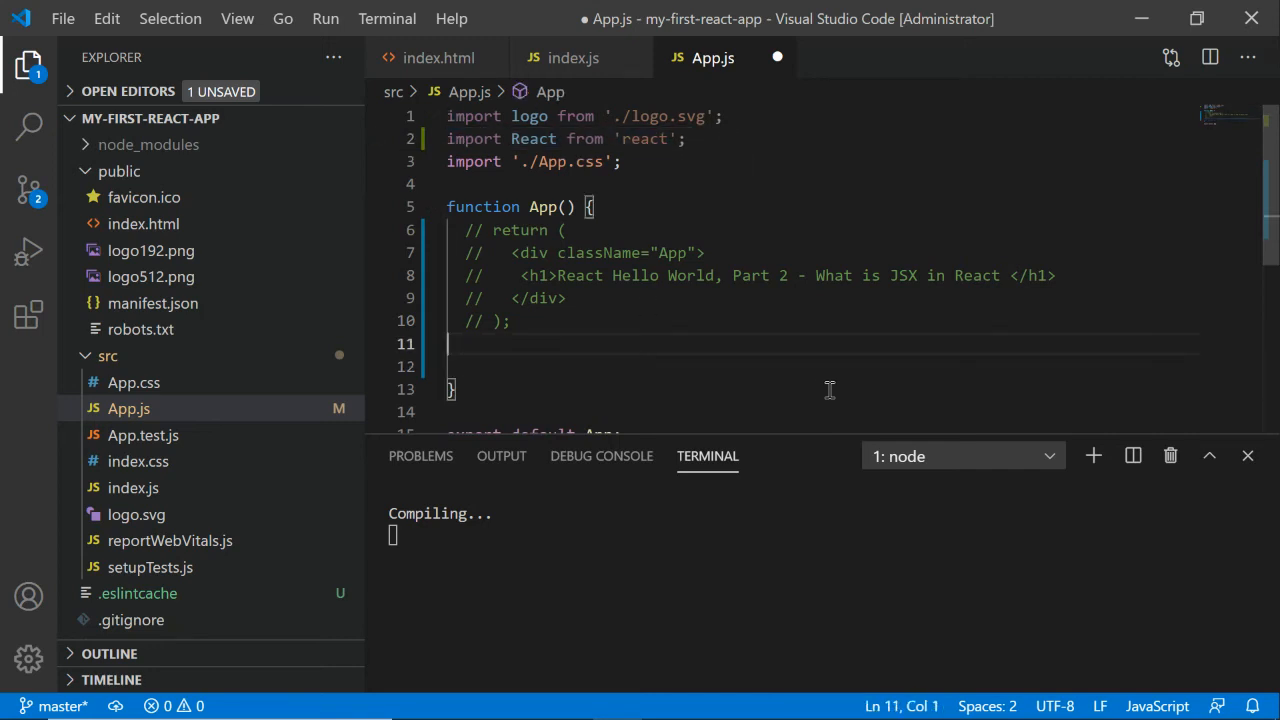
type("React.createElement('")
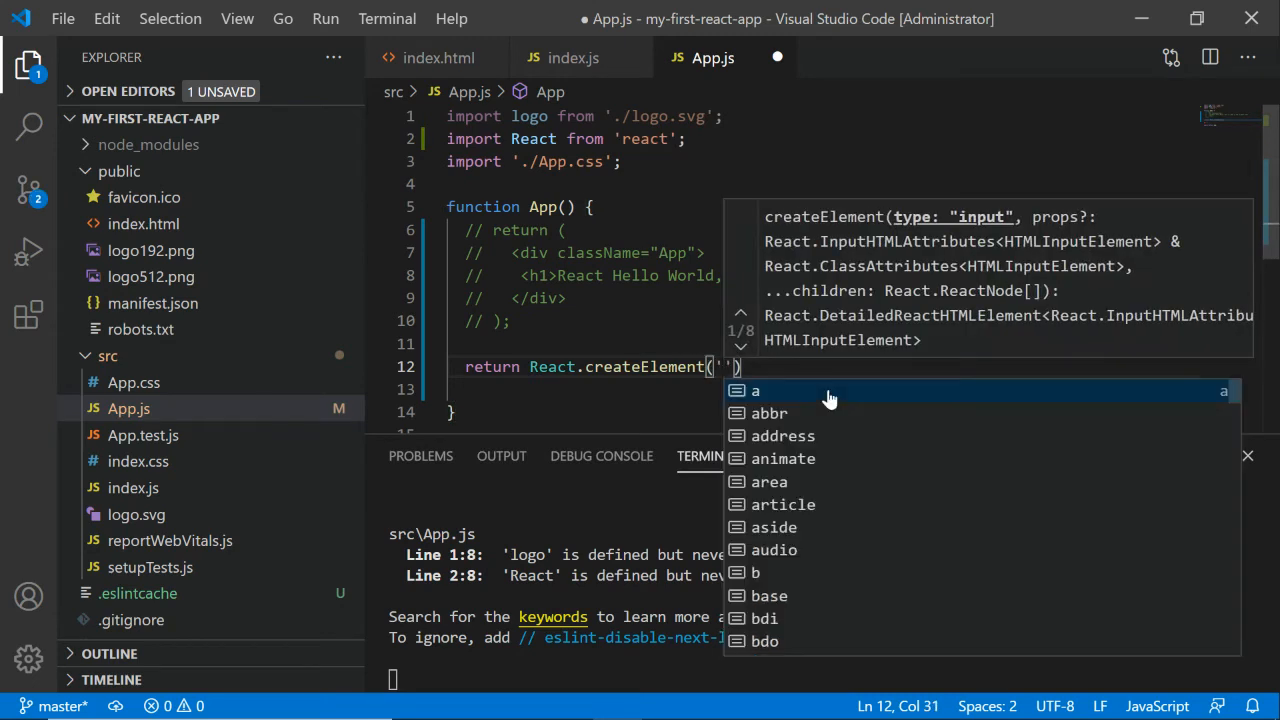
type("div>")
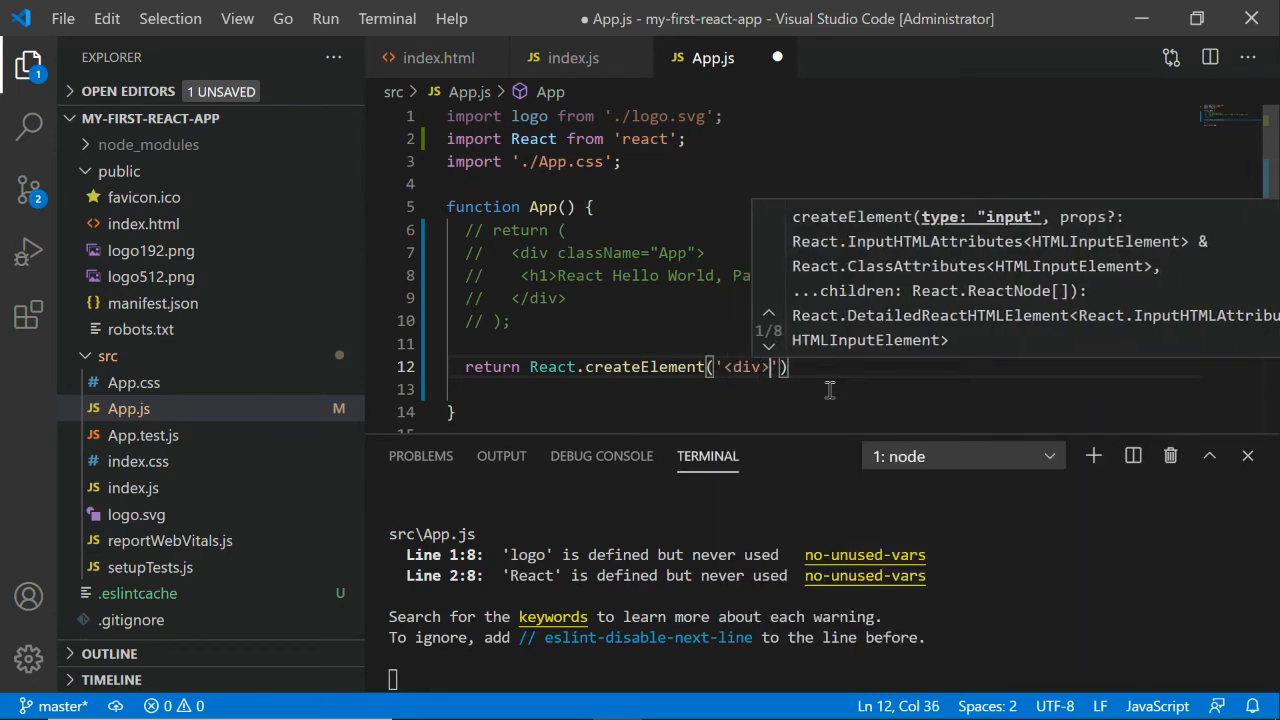
key("BackSpace")
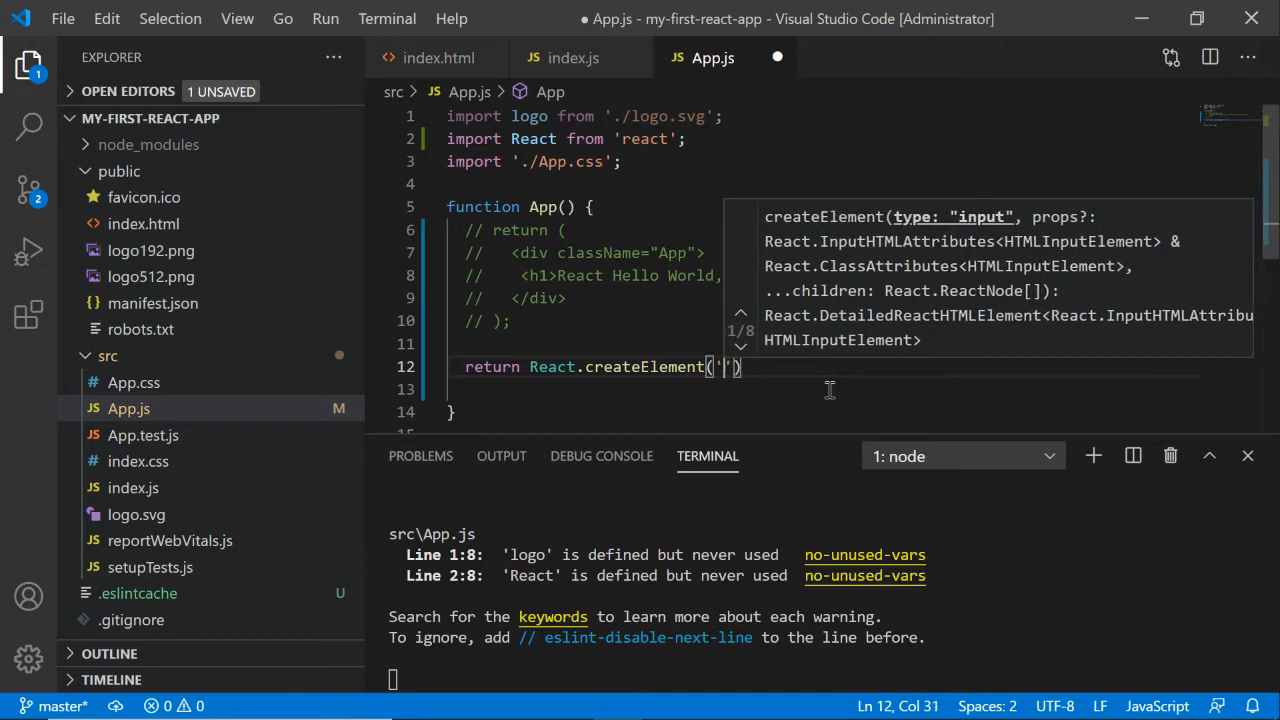
type("div',")
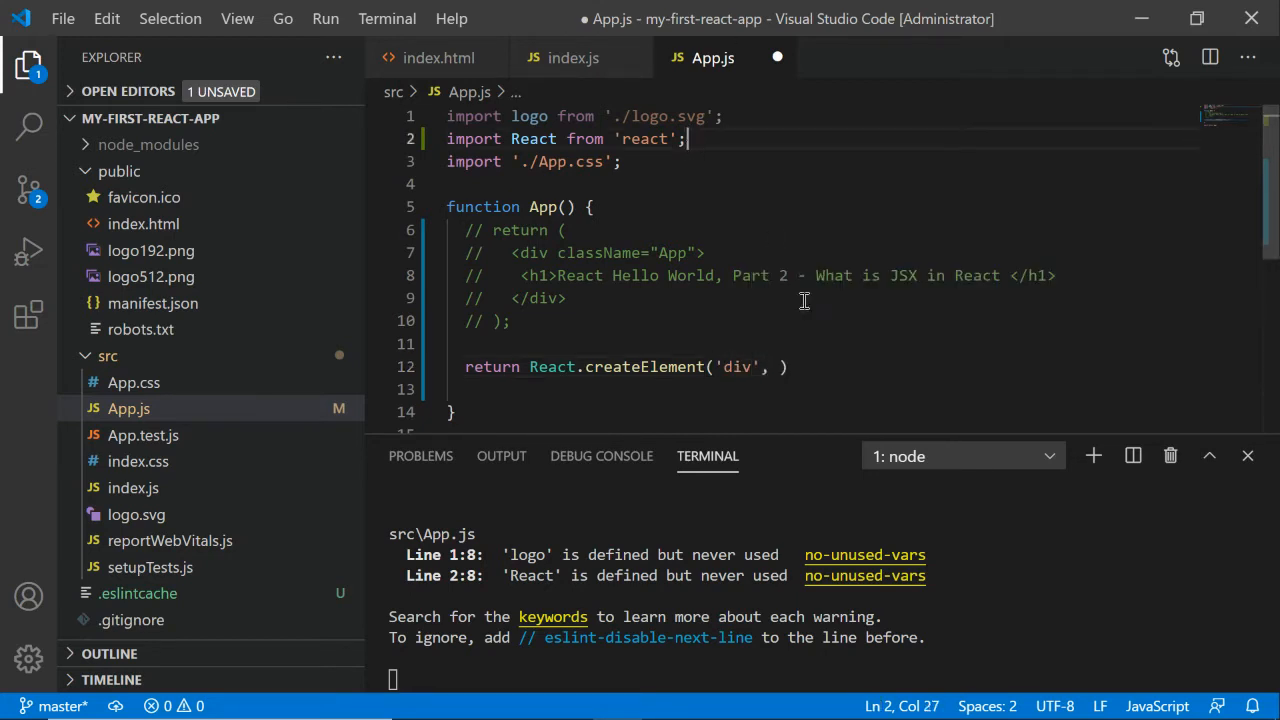
type("null,")
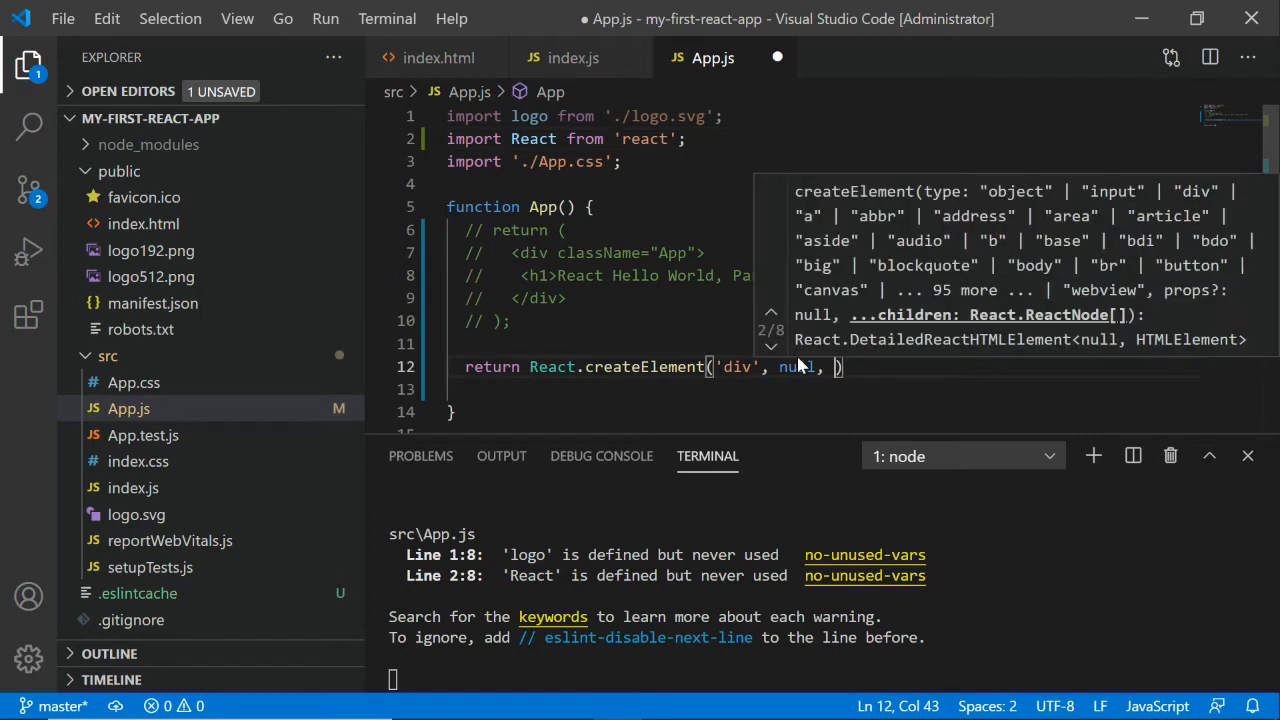
Step: Add the children 'h1' and 'React Hello World, Part 2 - What is JSX in React' to the call
type("''")
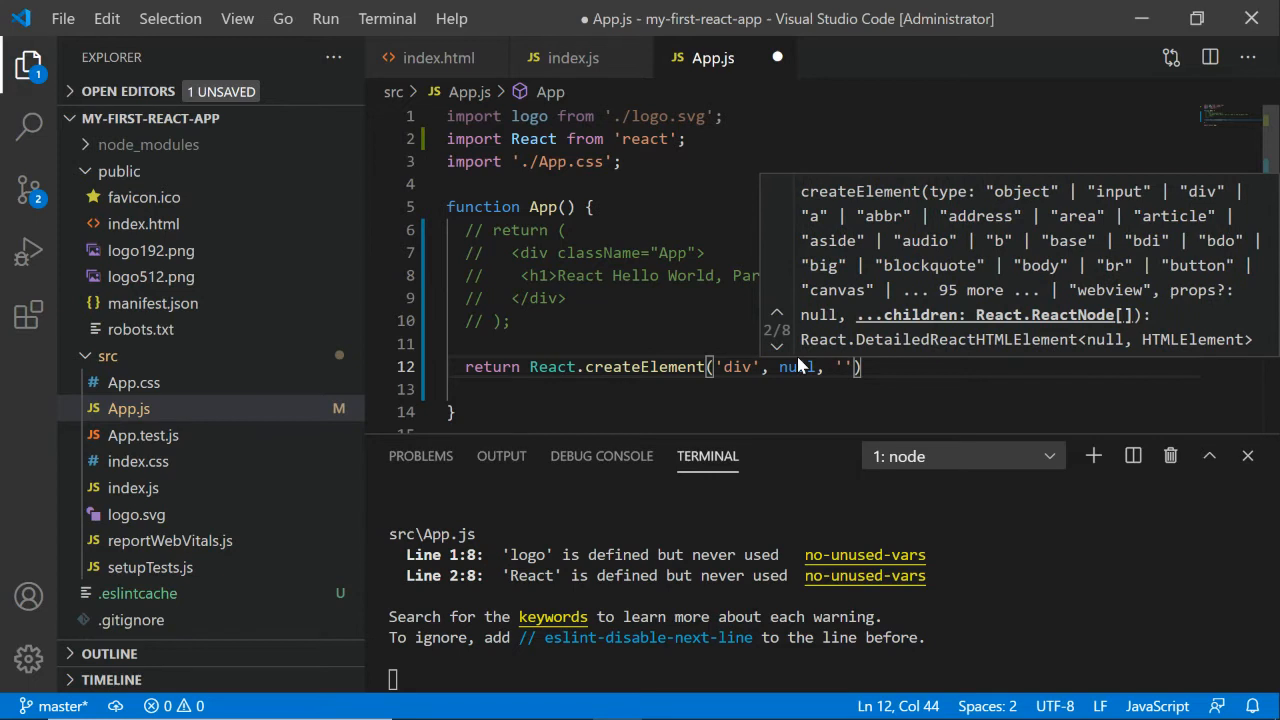
type("h1")
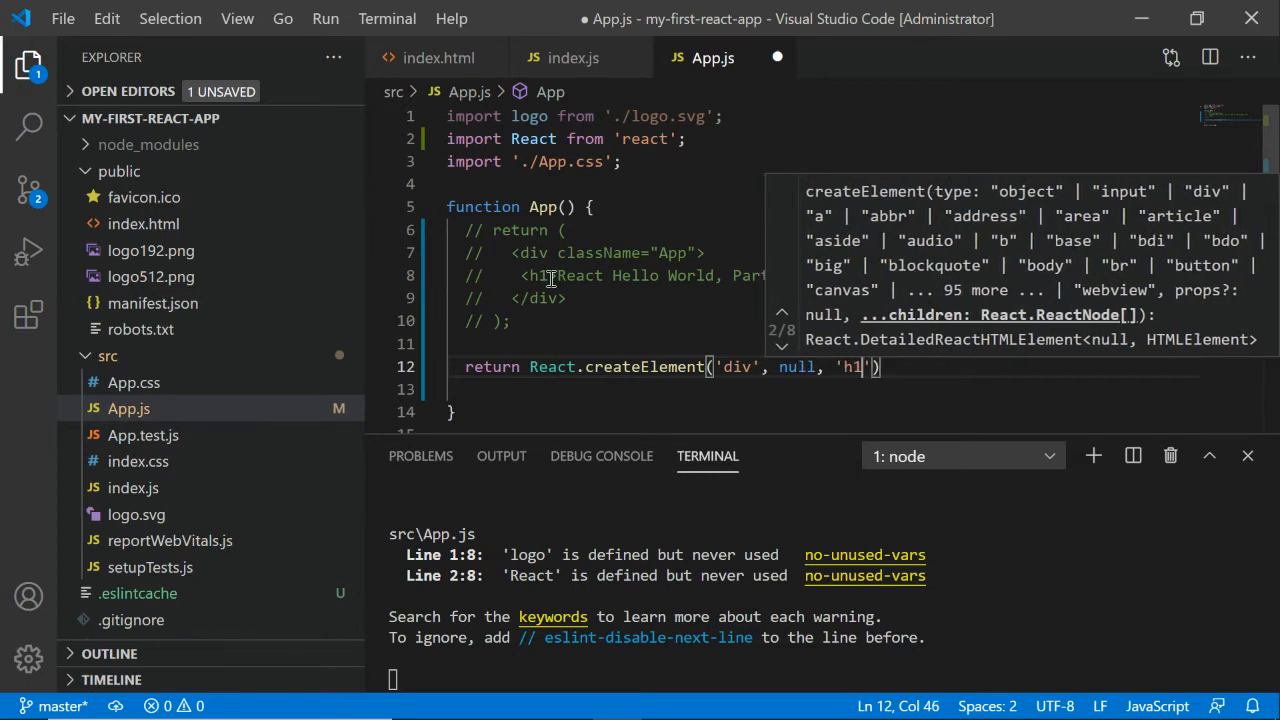
type(",")
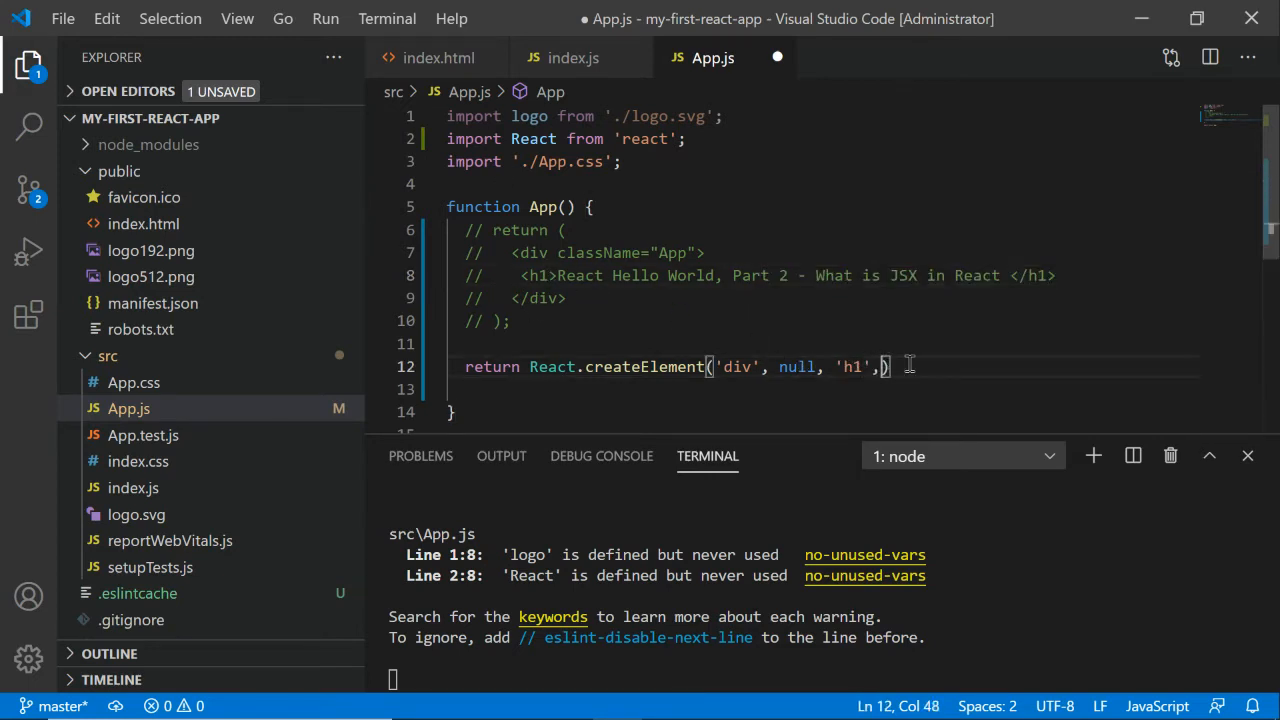
type("''")
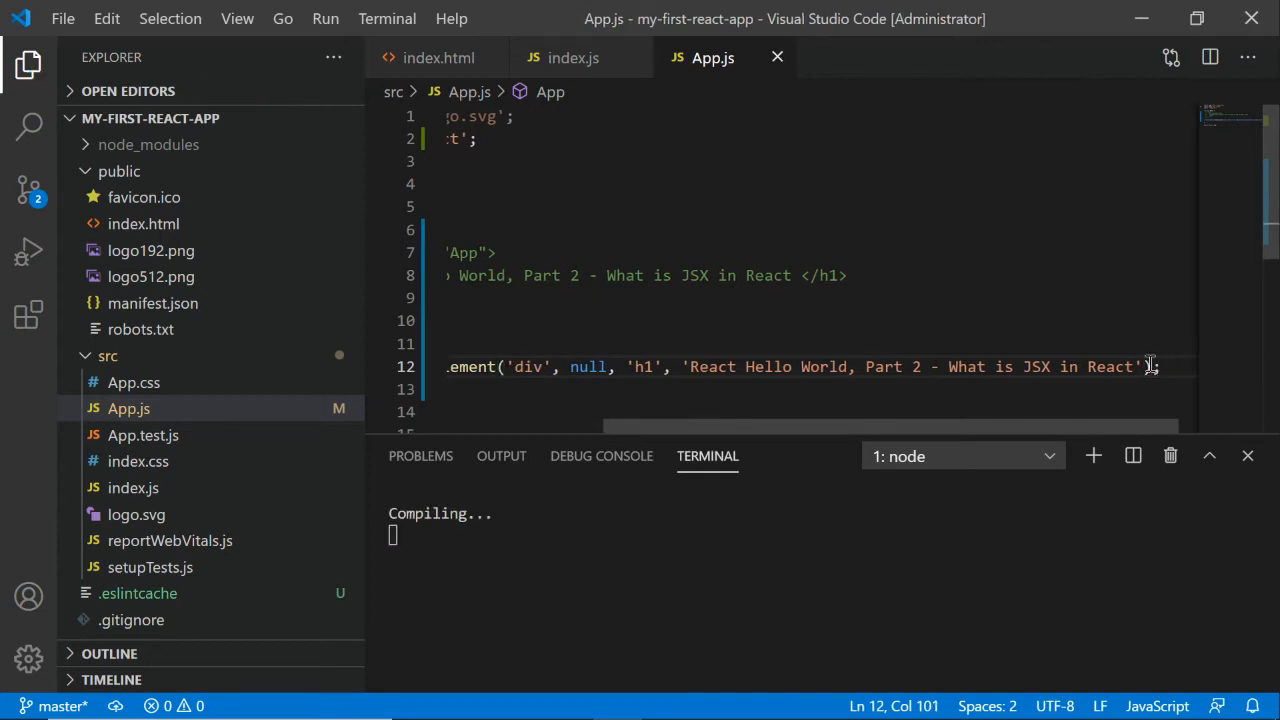
scroll("left", 3)
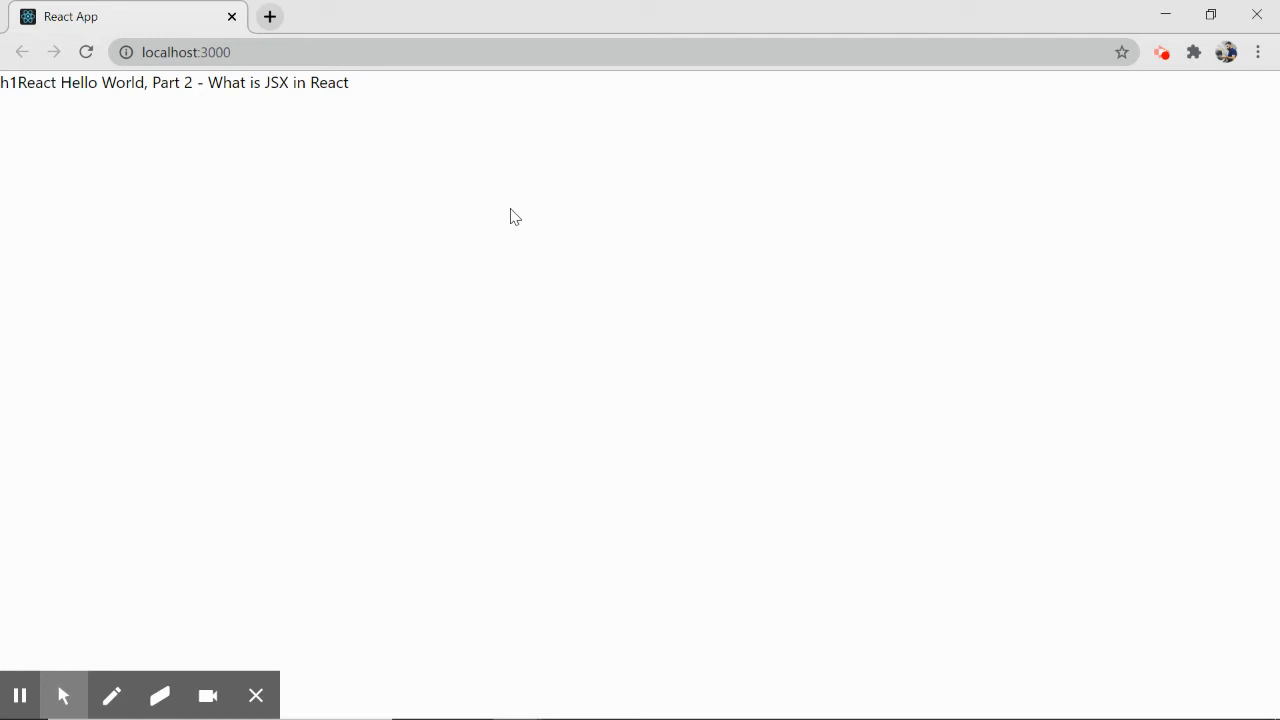
mouse_move(500, 216)
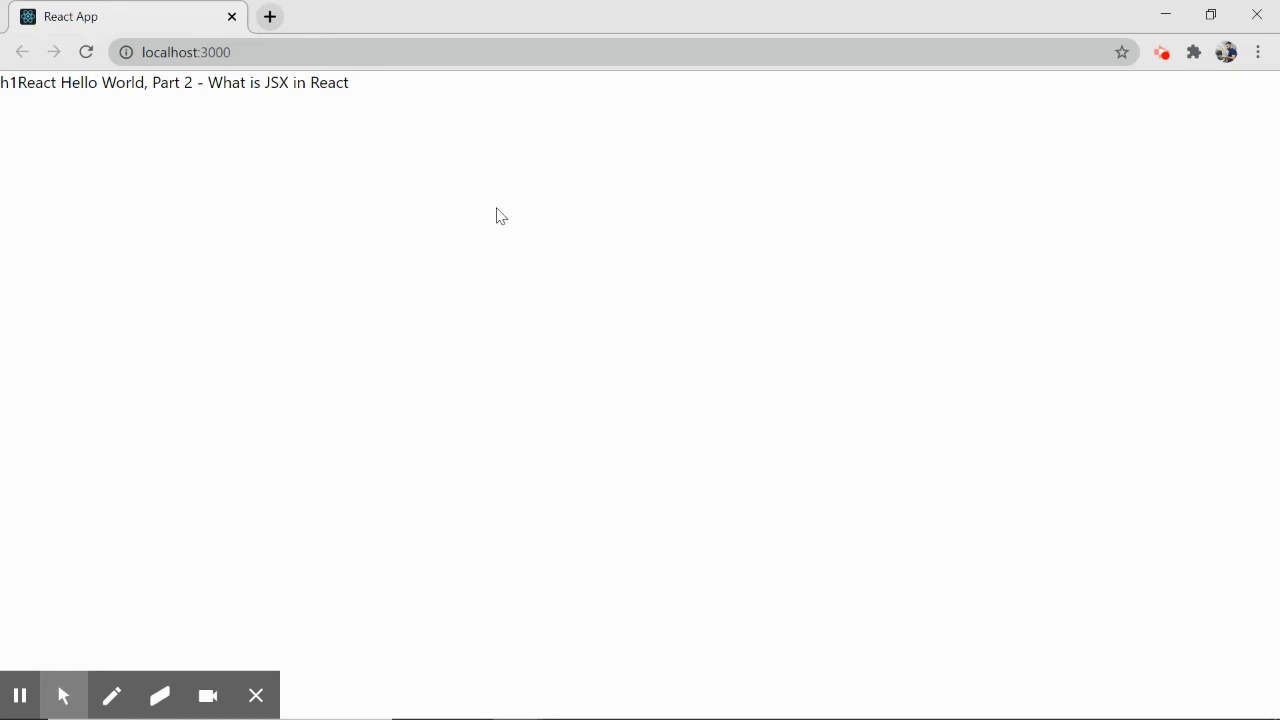
Step: Expand the root div in the Elements panel to see 'h1' rendered as plain text
key("F12")
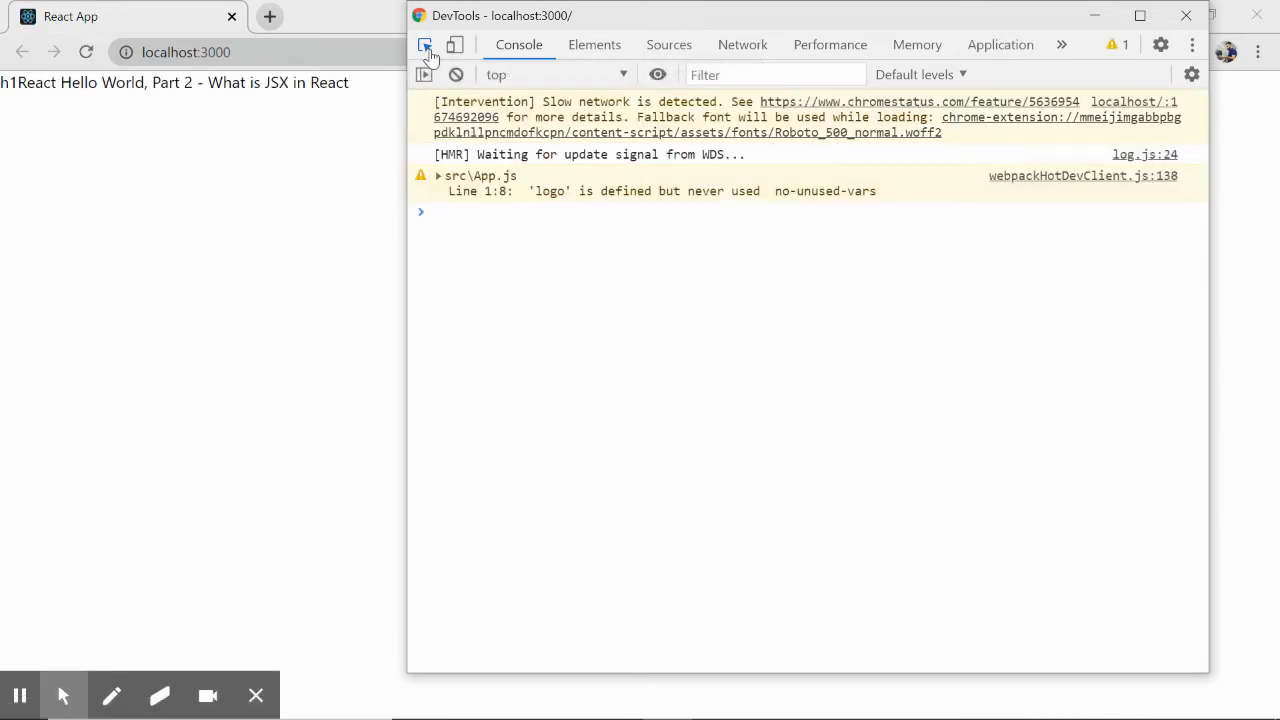
left_click(594, 44)
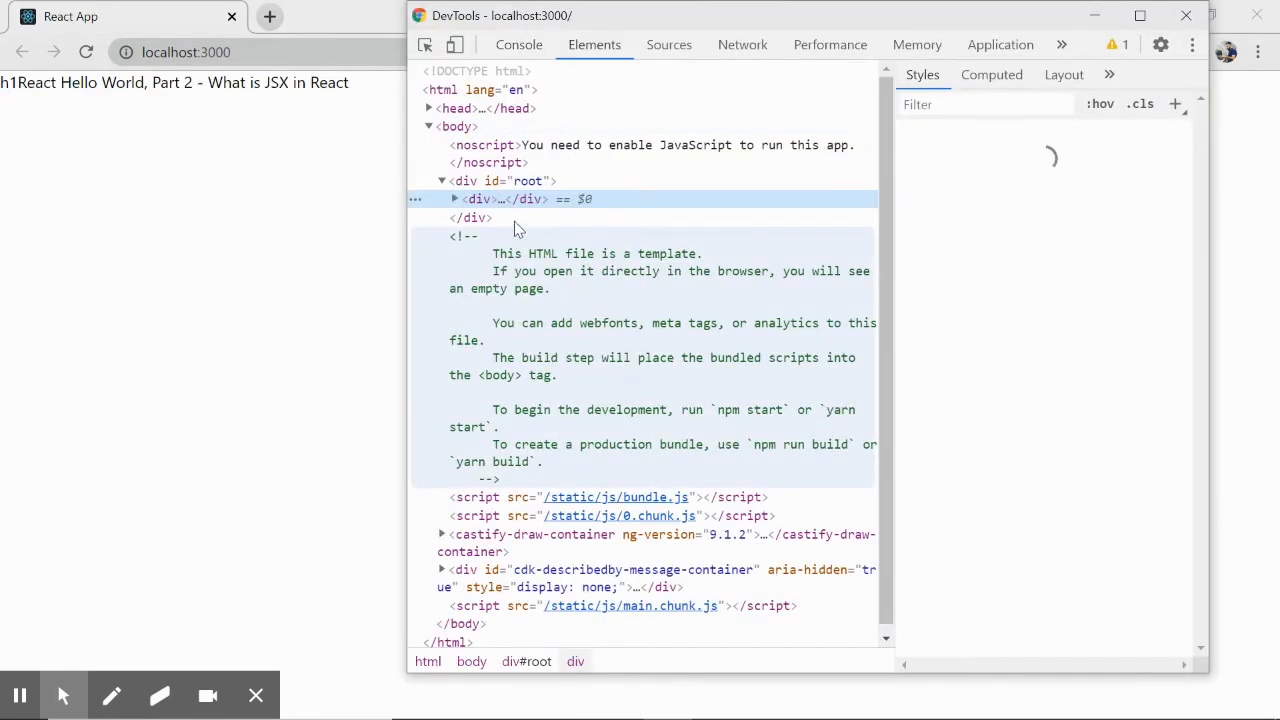
left_click(452, 198)
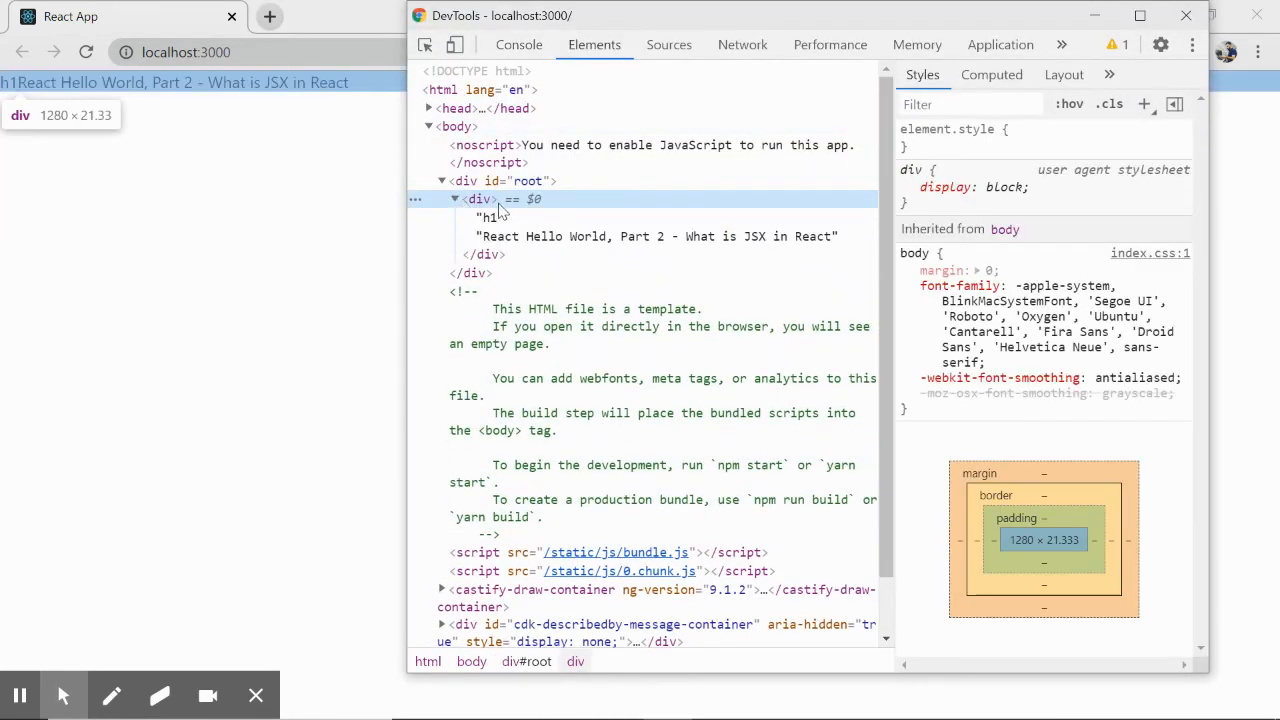
mouse_move(478, 200)
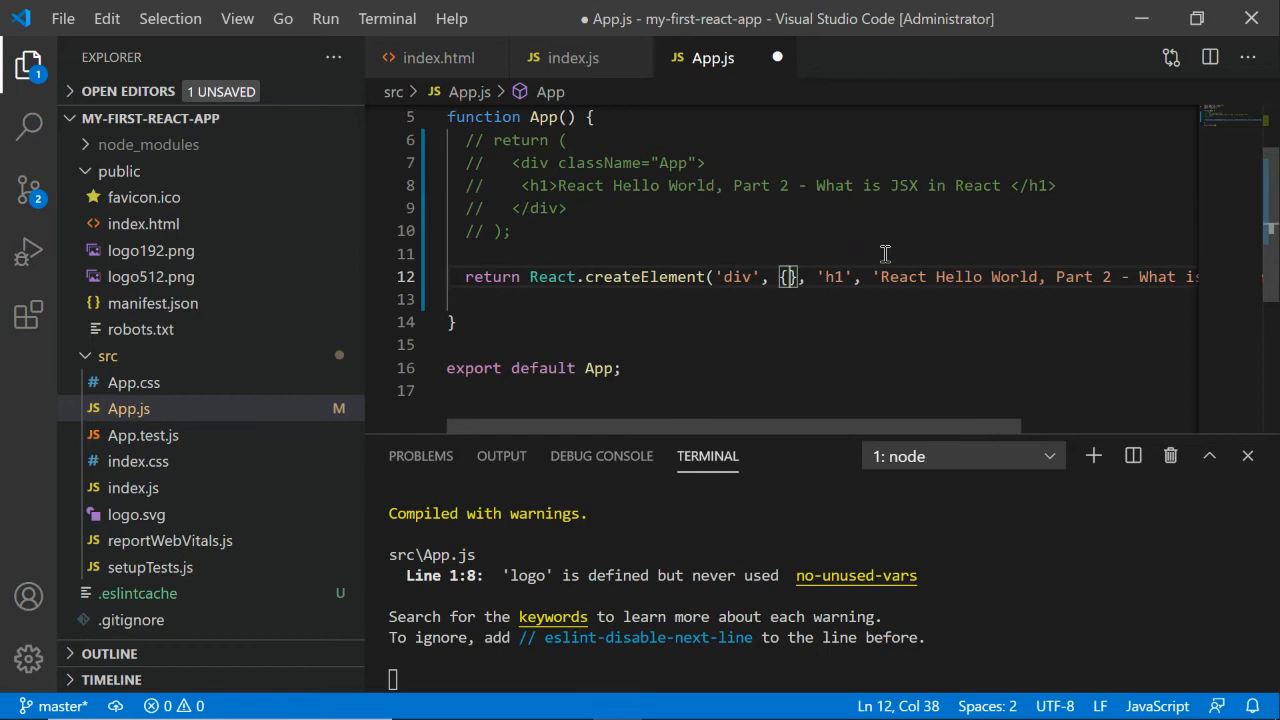
Step: Pass {className: 'App'} as the div's props instead of null, then switch to Chrome
type("className")
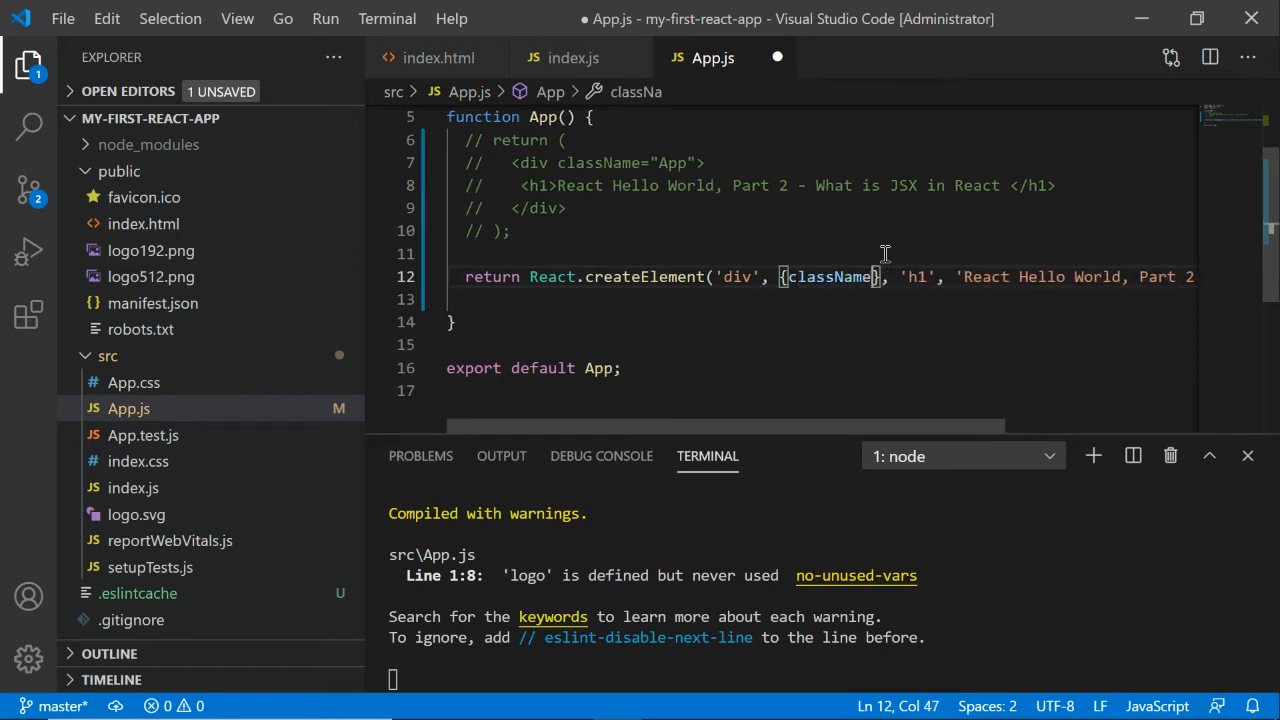
type("': ''")
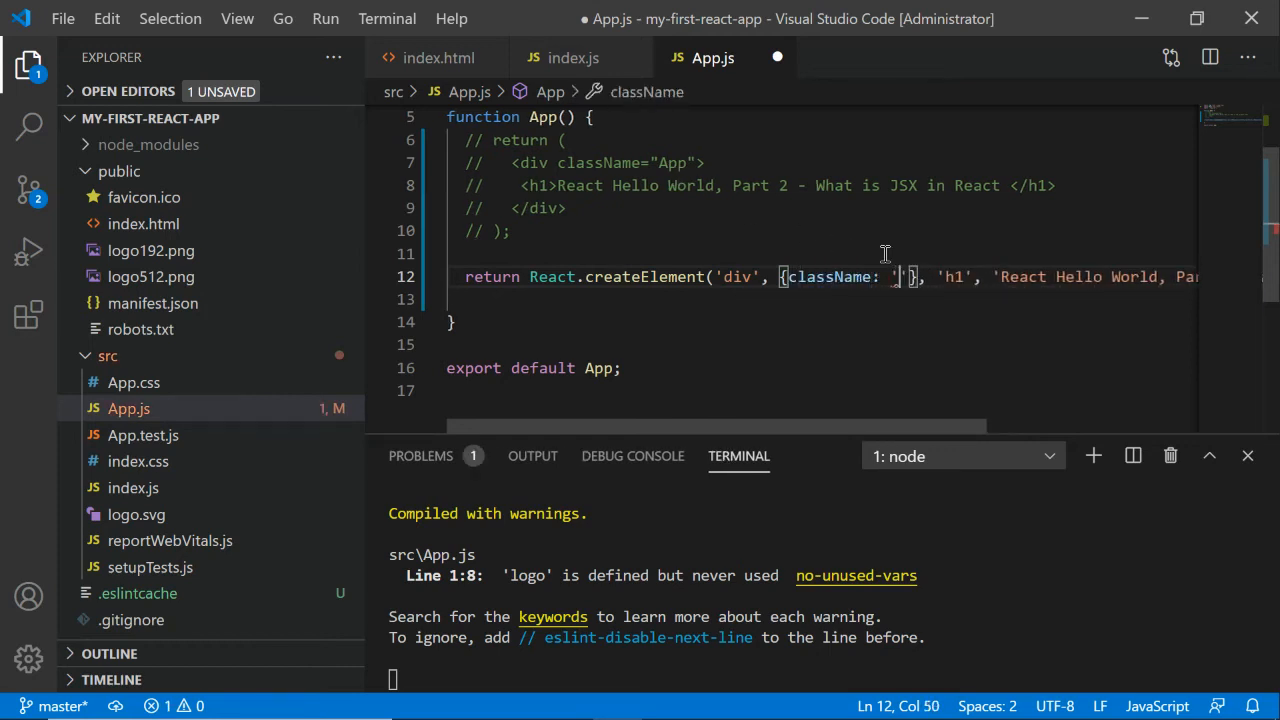
type("App")
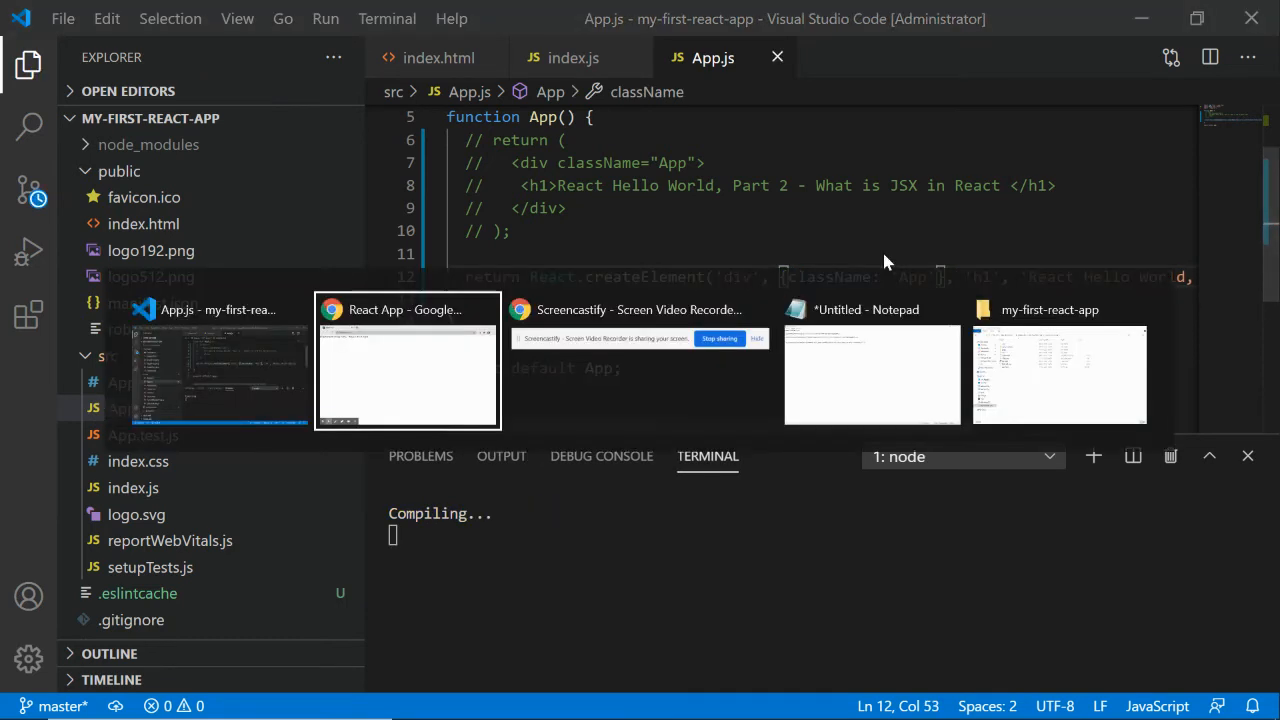
left_click(408, 360)
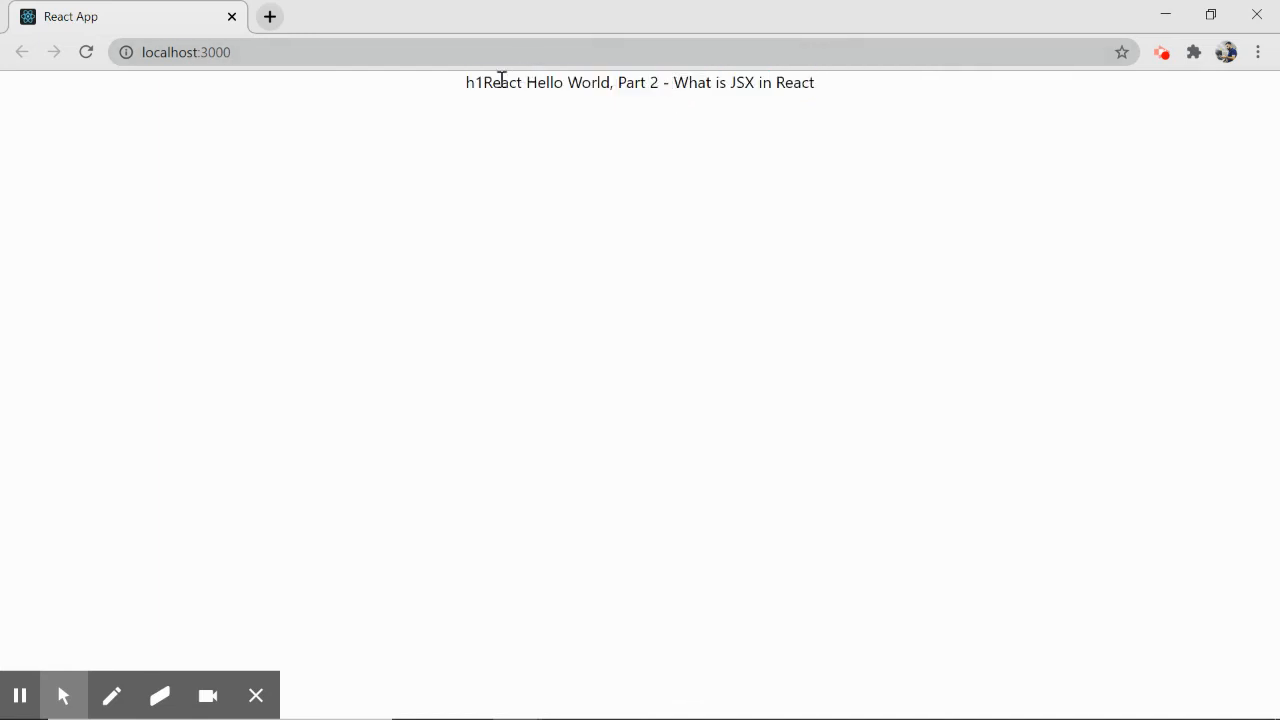
Step: Check the centred h1React text at localhost:3000 and return to the code
double_click(472, 82)
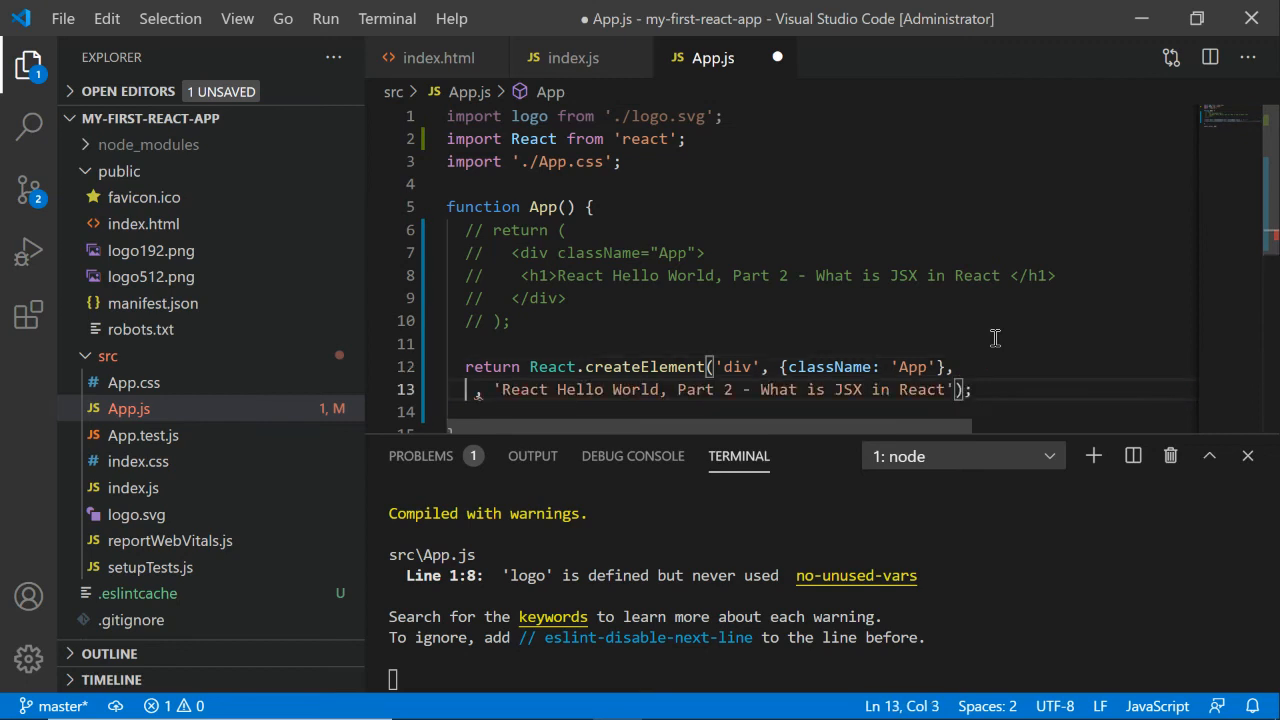
Step: Make the child React.createElement('h1', null, heading string), save App.js and bring Chrome forward
type("React.createElement(")
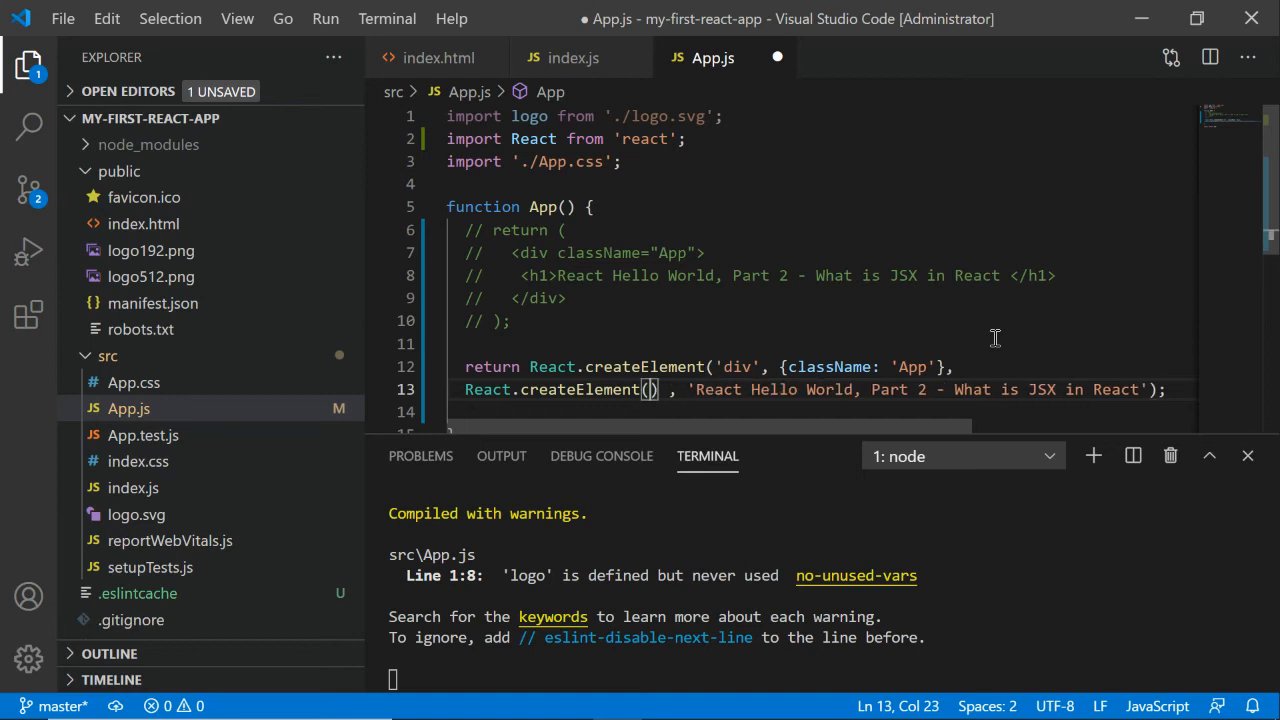
type("h1', null,")
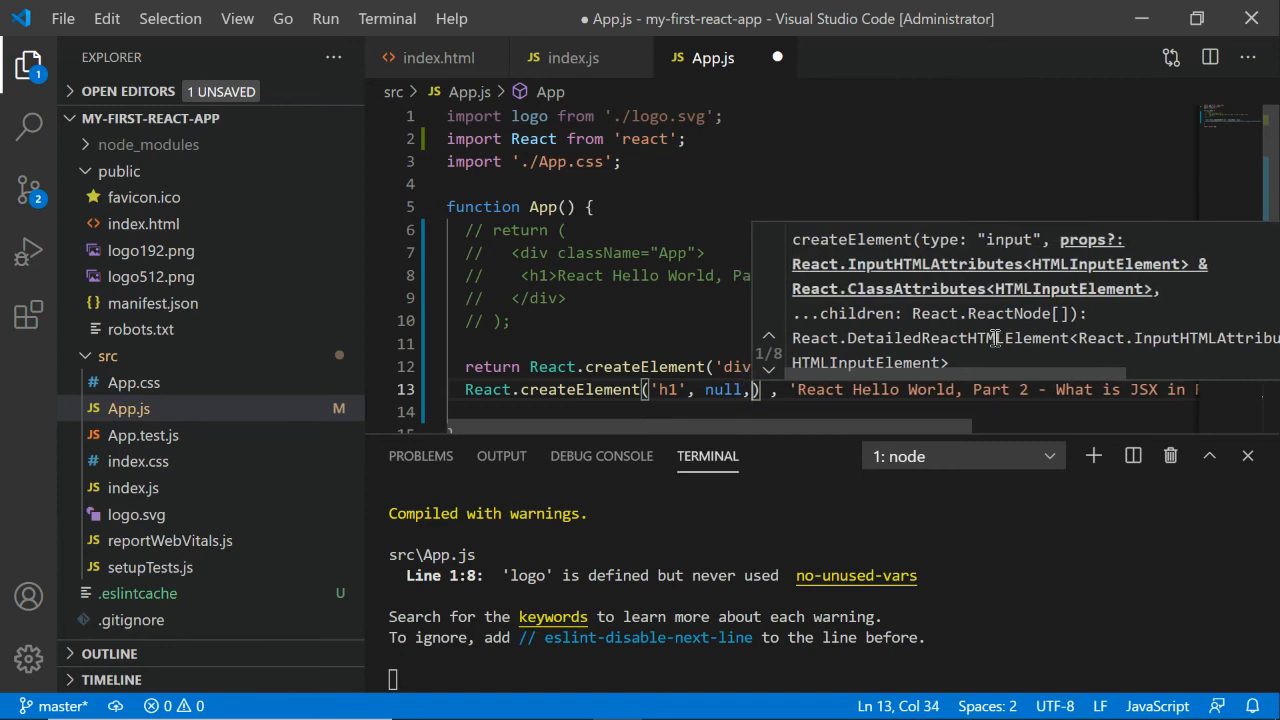
type("''")
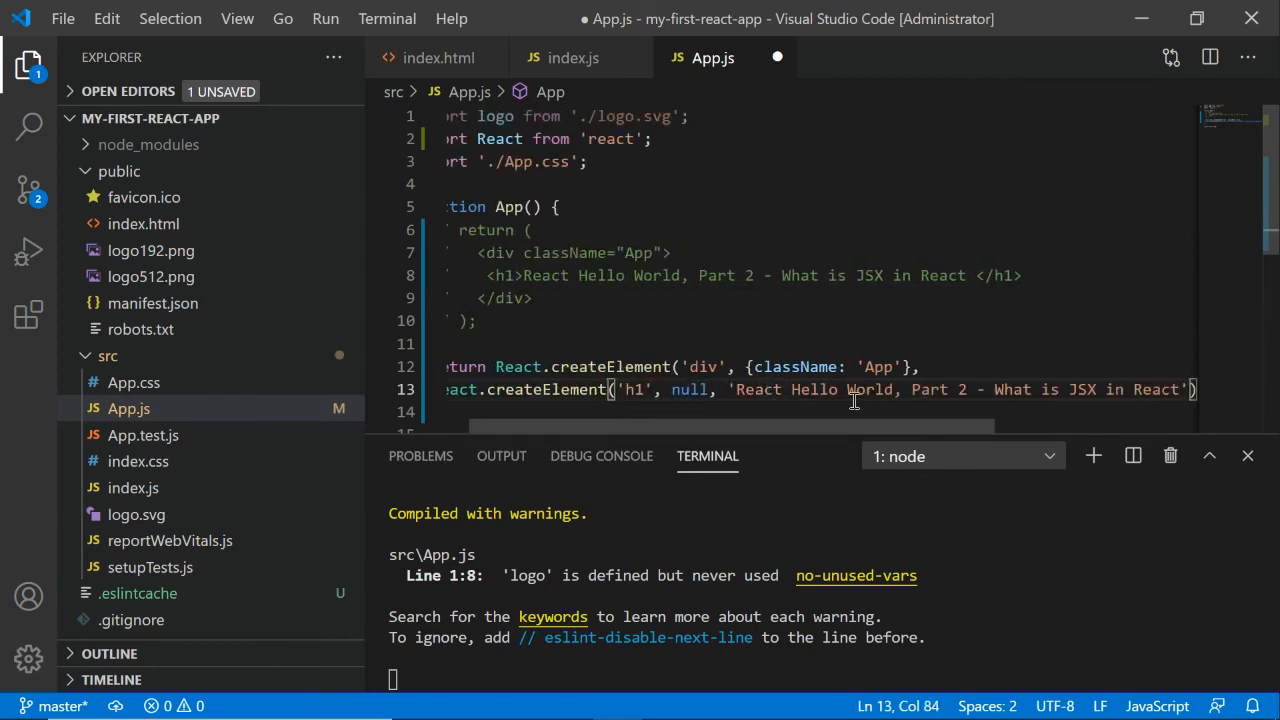
key("ctrl+s")
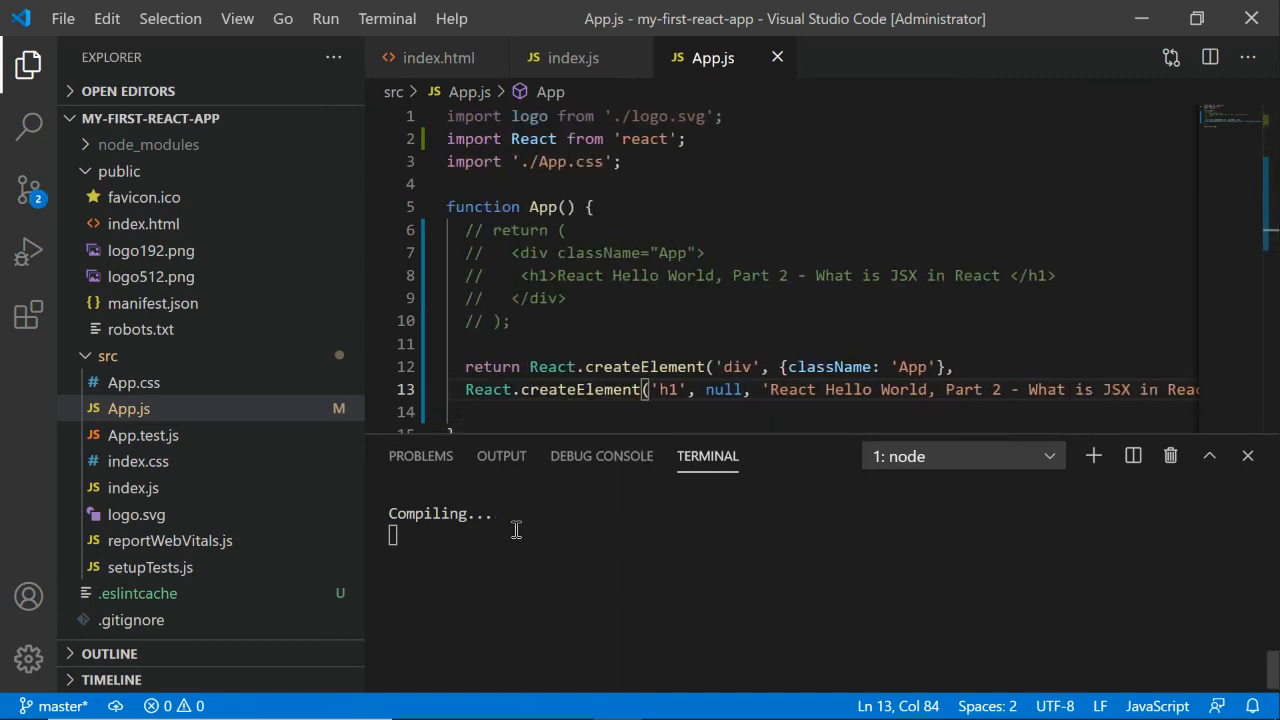
key("alt+tab")
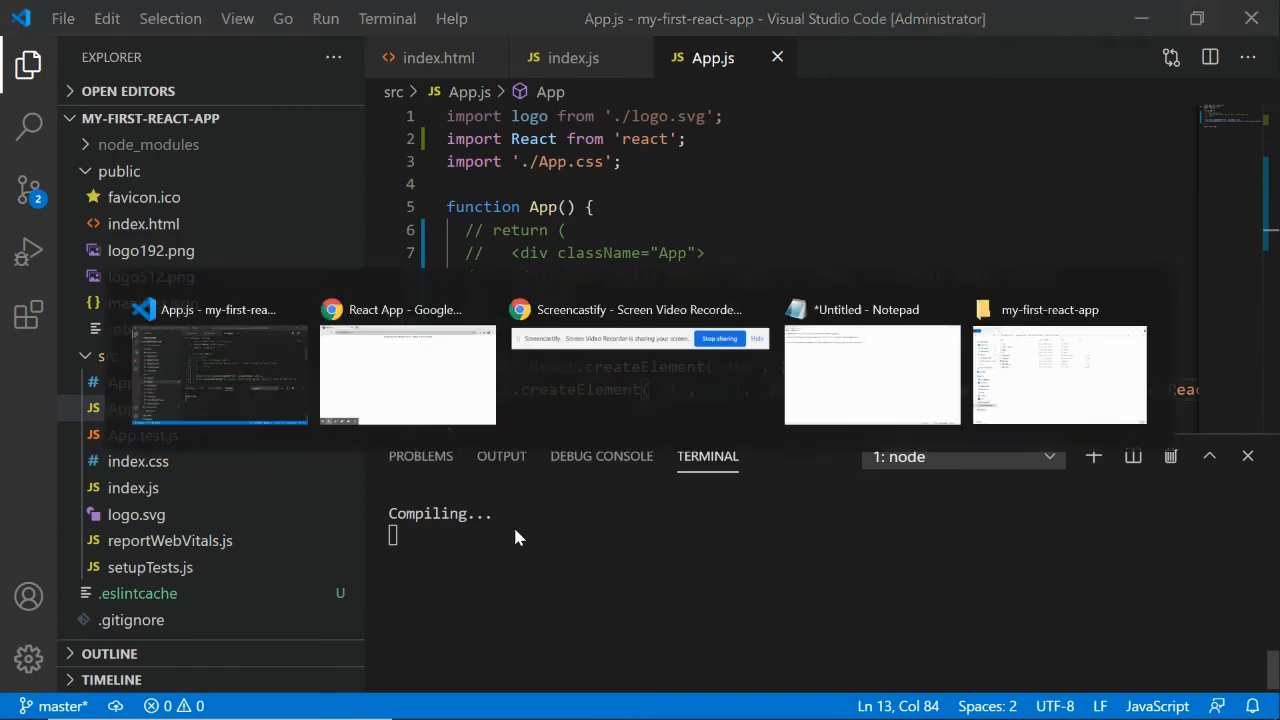
left_click(408, 376)
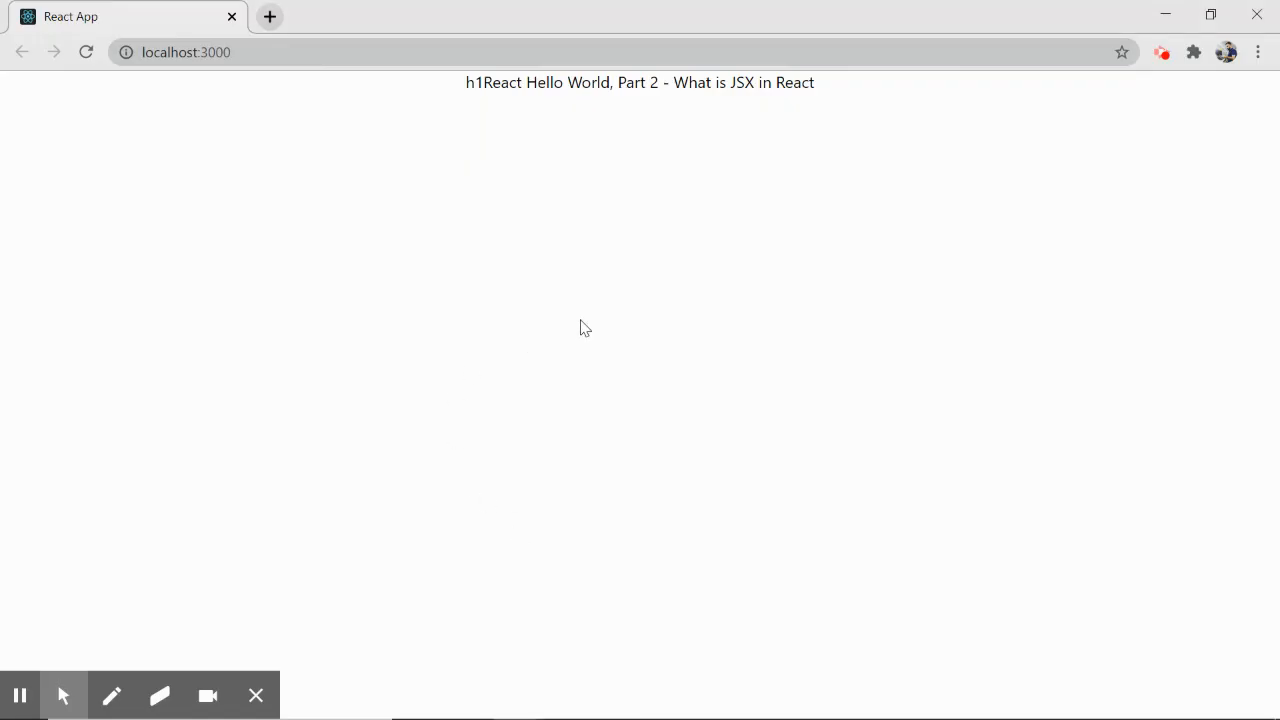